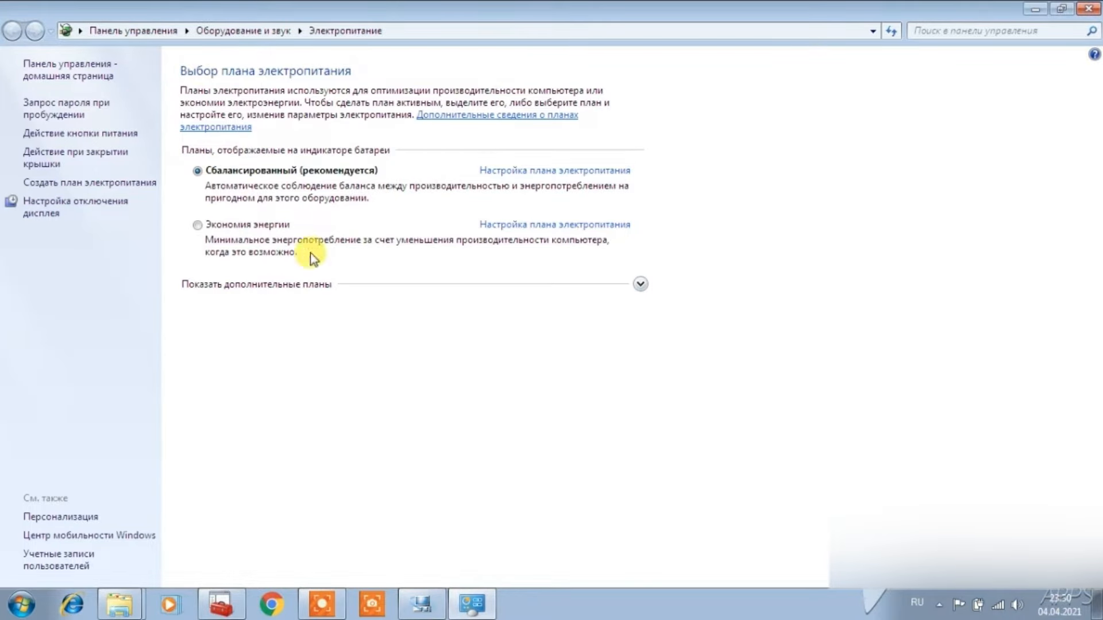
- Reveal the additional power plans and select High performance
left_click(639, 283)
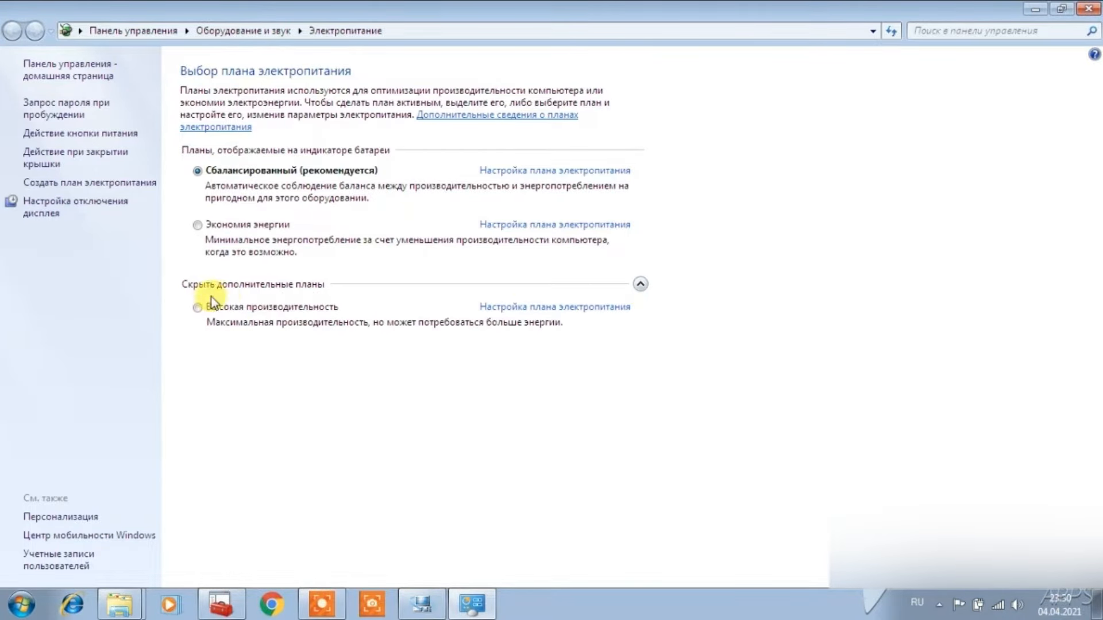
left_click(198, 306)
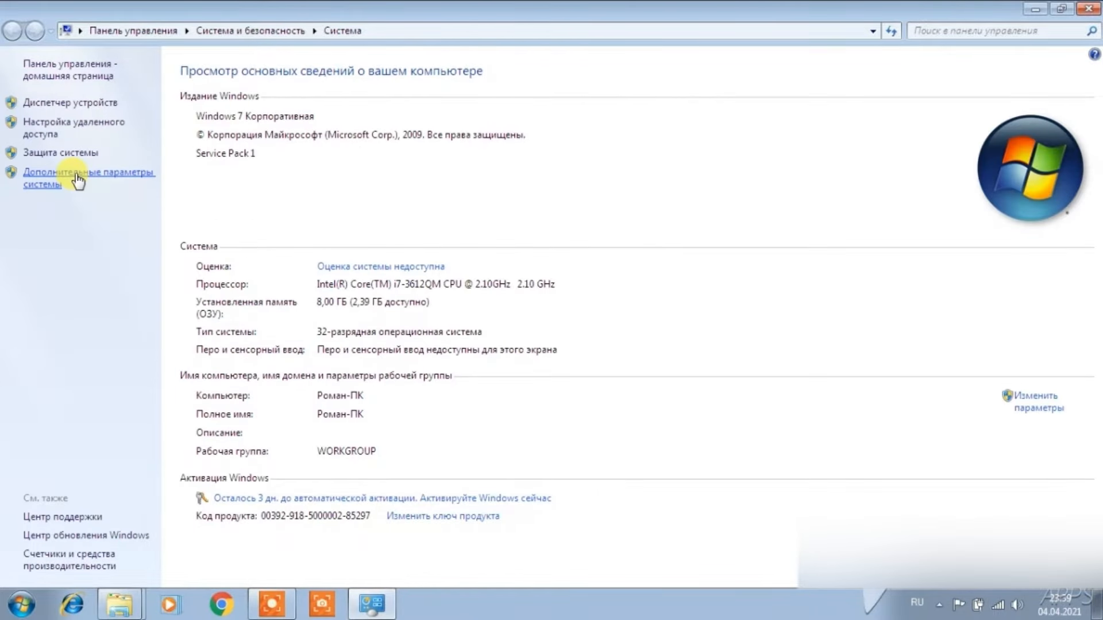
mouse_move(67, 179)
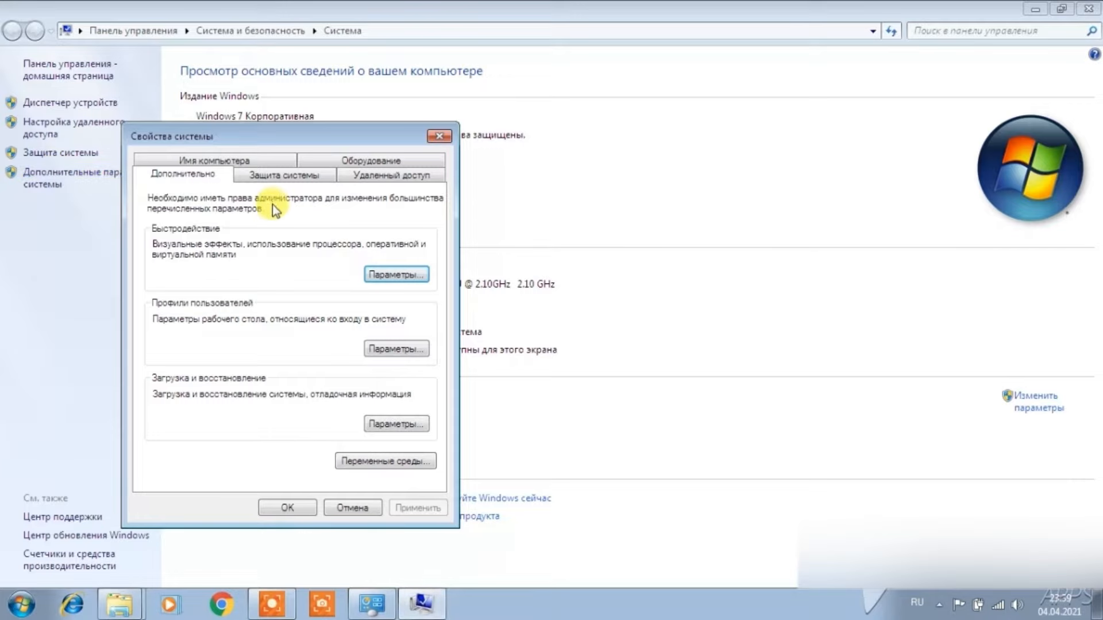
mouse_move(239, 258)
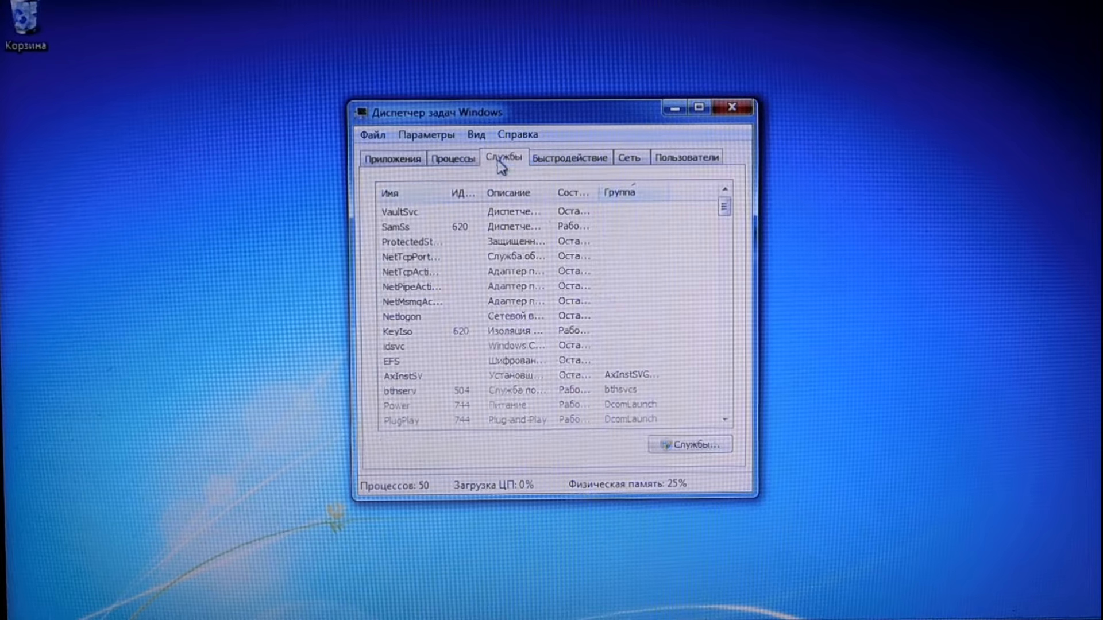
- Show the Services list in Task Manager
left_click(569, 158)
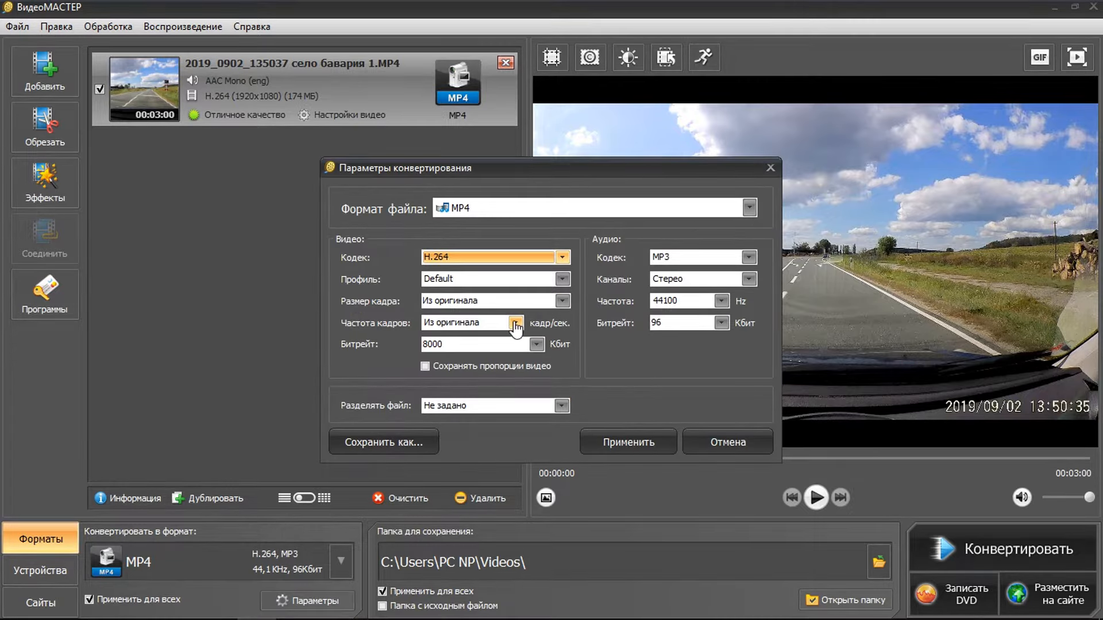
mouse_move(587, 338)
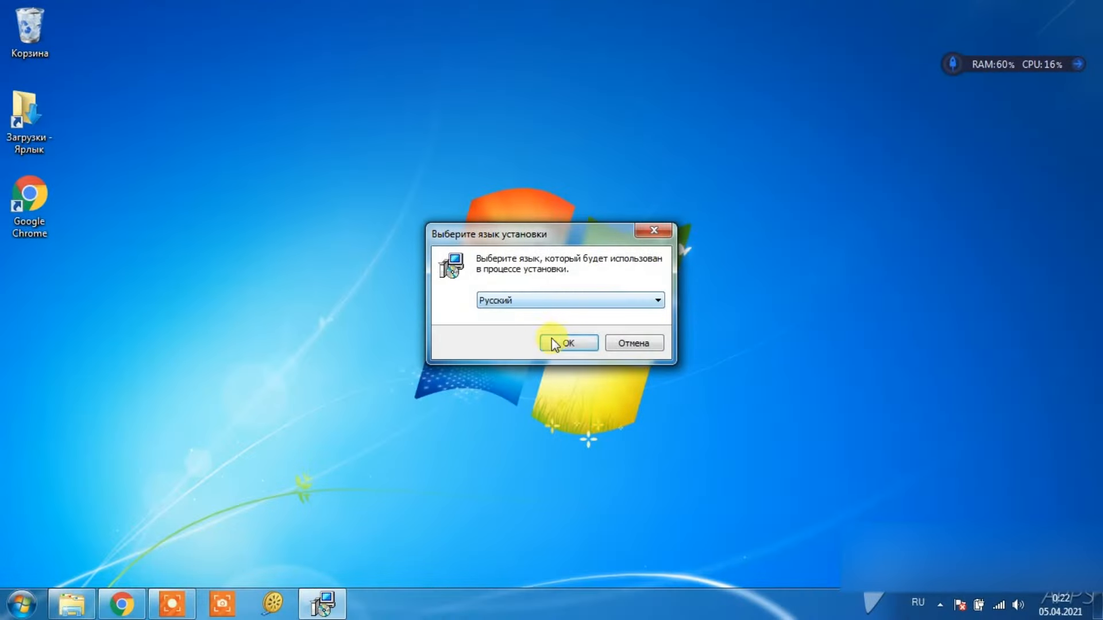
- Confirm Russian, customize the install, accept the license and reach Additional Tasks
left_click(566, 344)
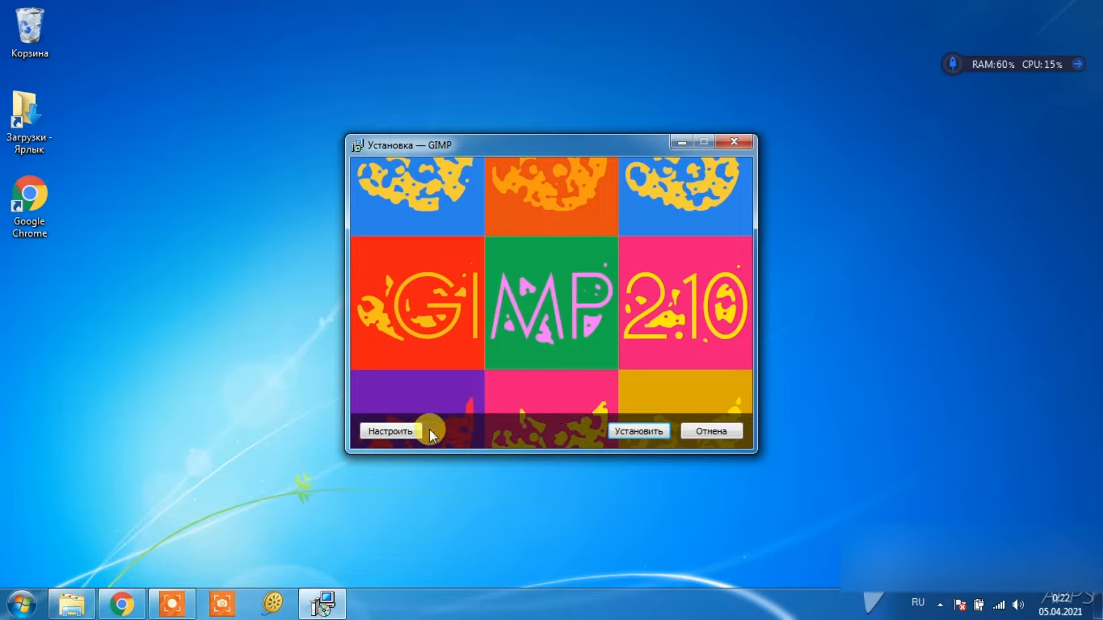
left_click(637, 431)
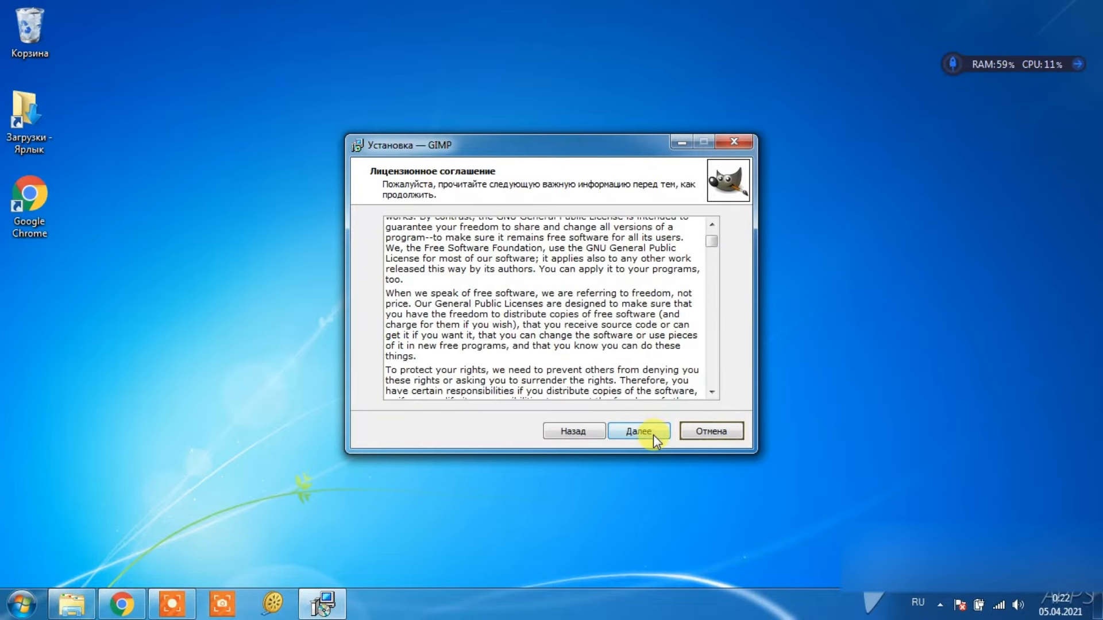
left_click(638, 431)
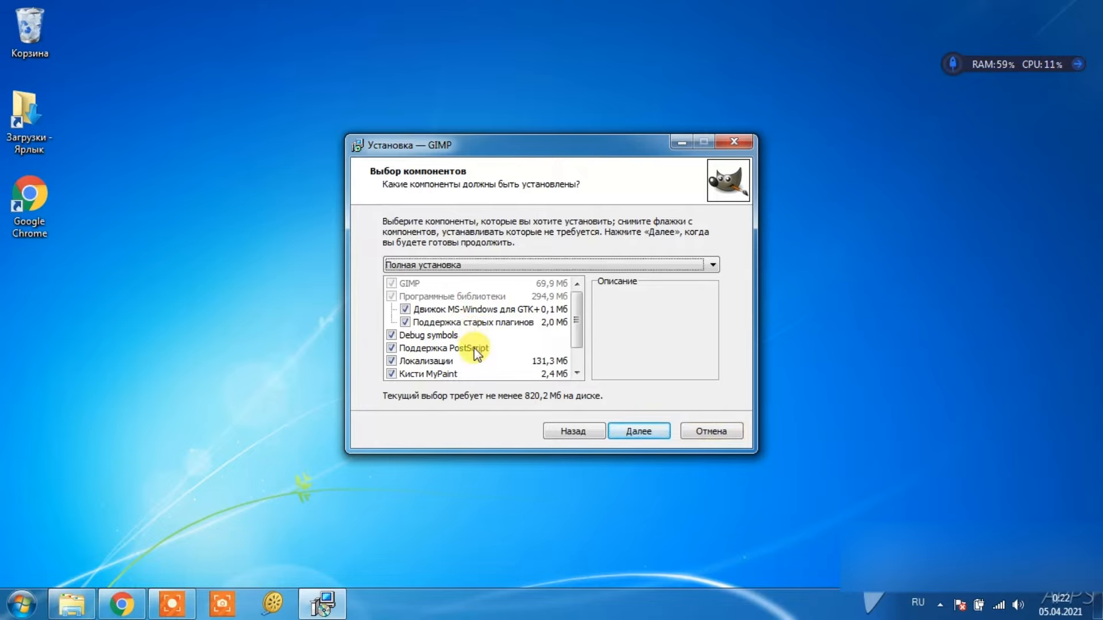
left_click(638, 431)
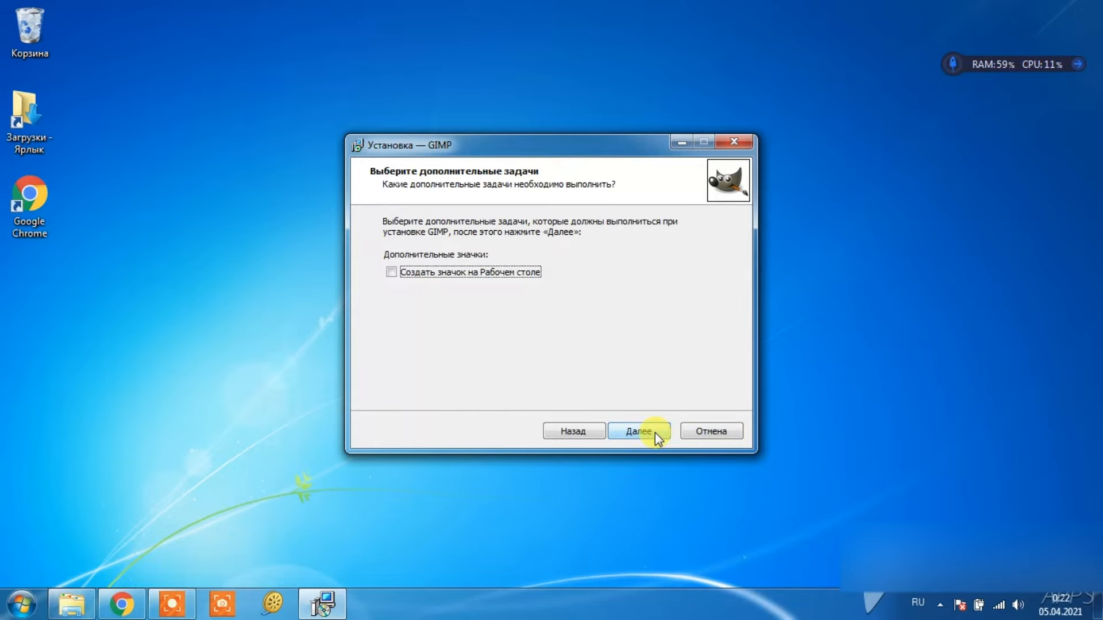
mouse_move(571, 327)
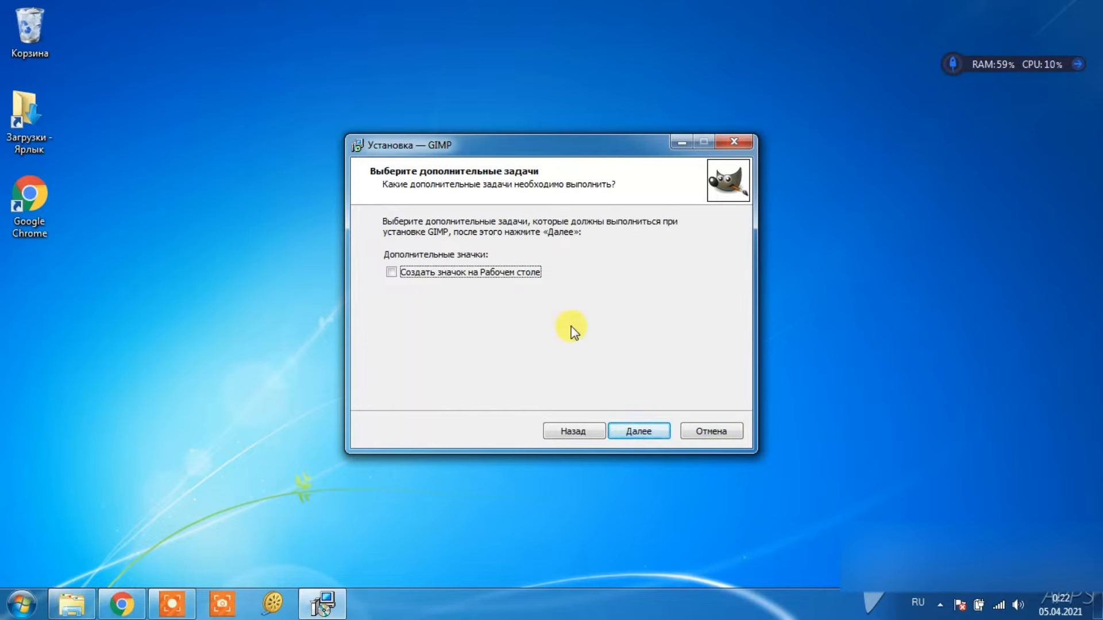
- Enable creating a GIMP desktop icon and continue the installation
left_click(391, 271)
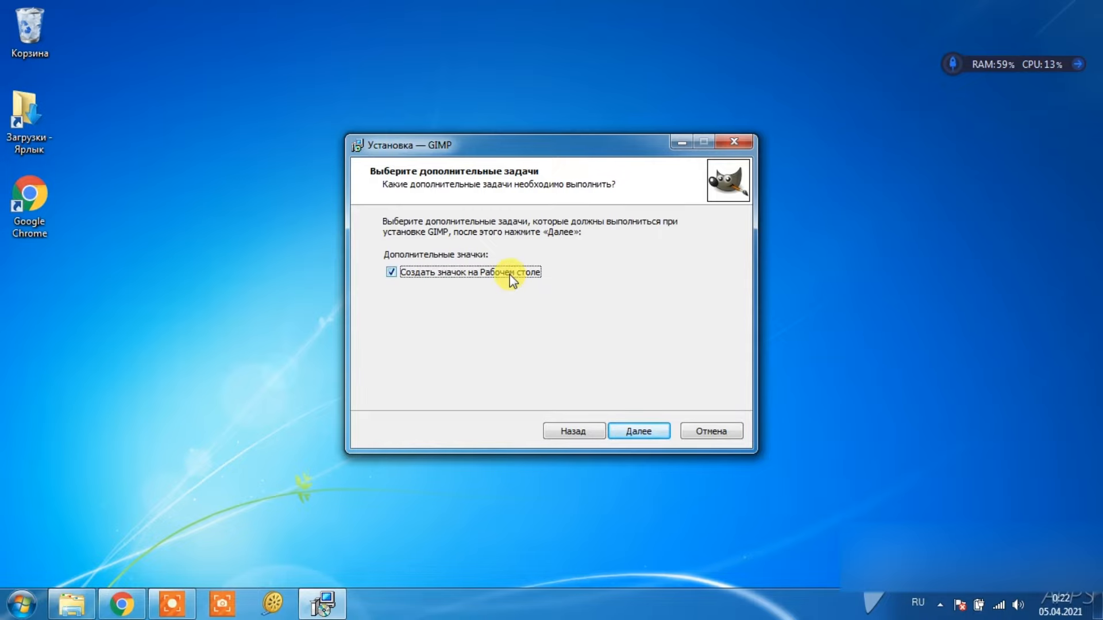
left_click(638, 431)
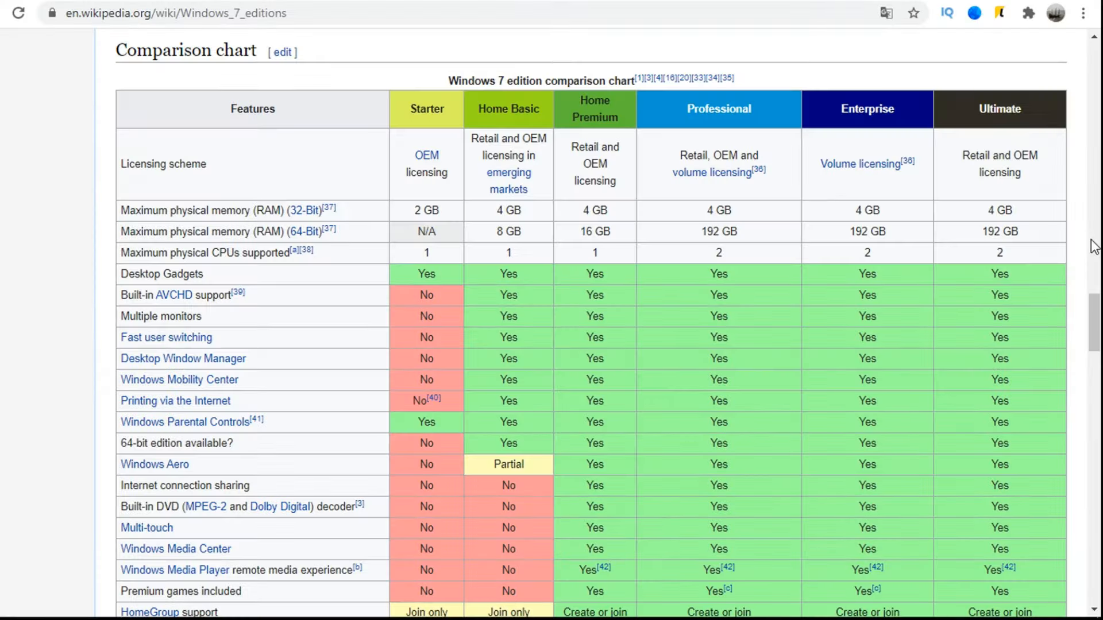
scroll("down", 3)
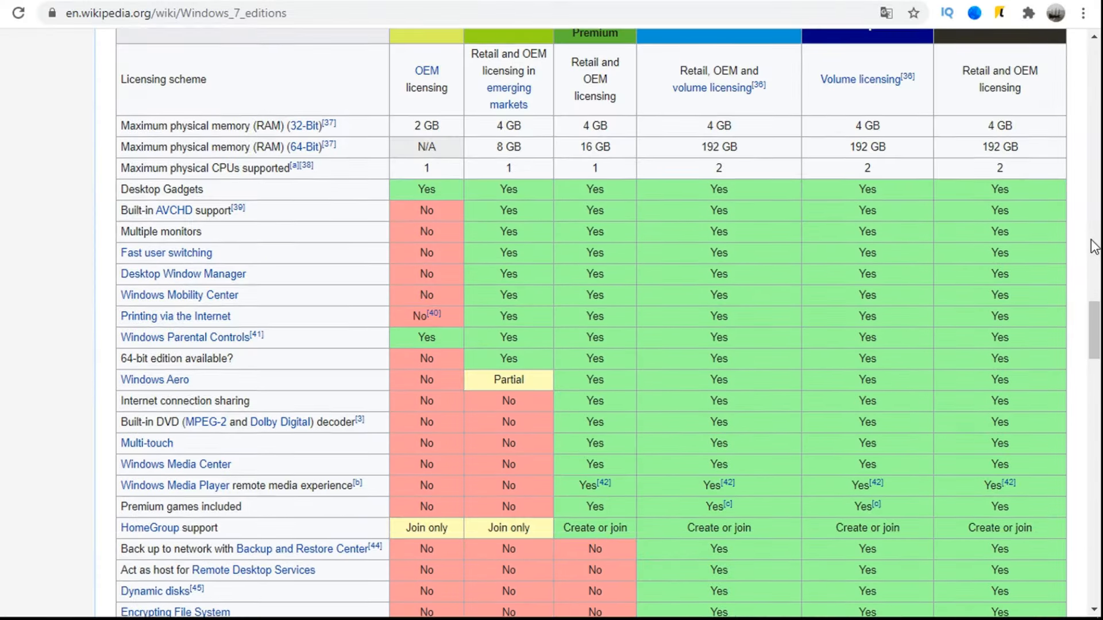
scroll("down", 3)
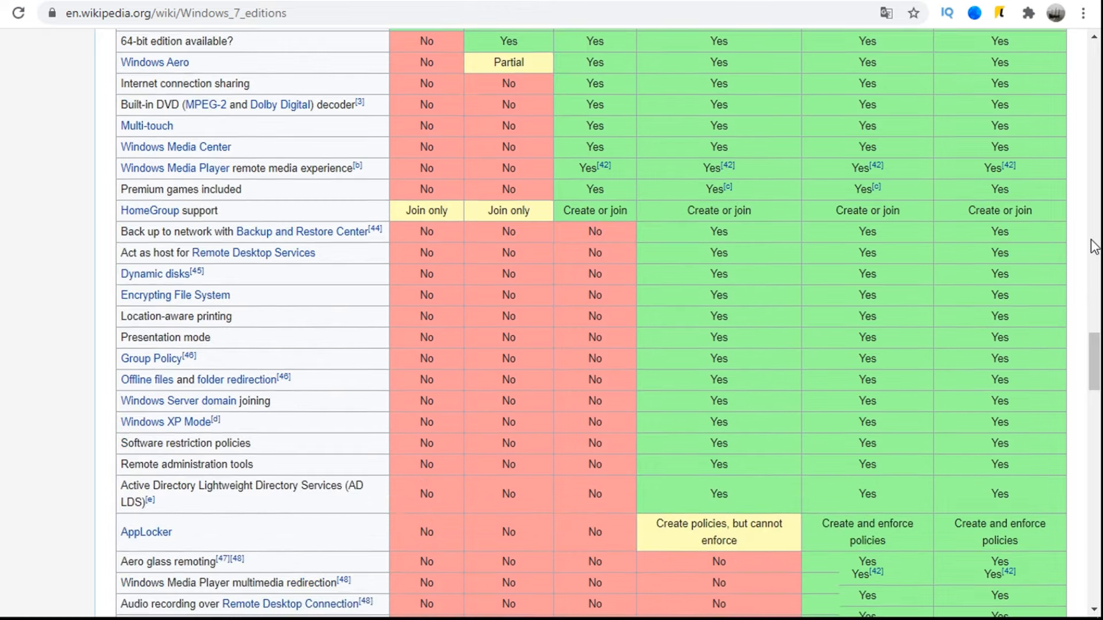
scroll("down", 3)
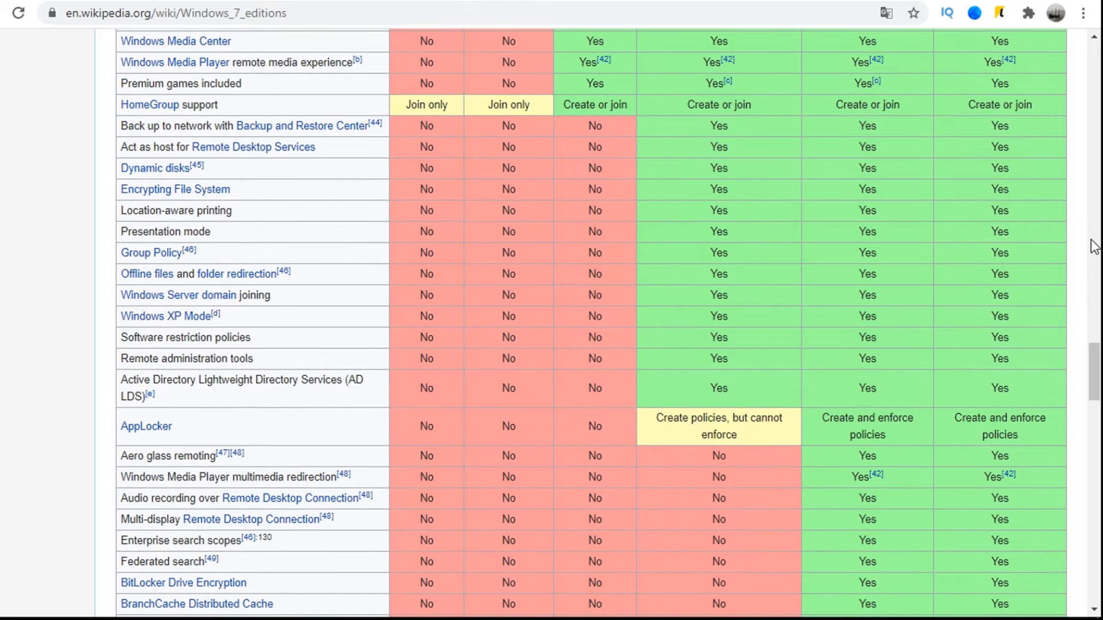
scroll("down", 3)
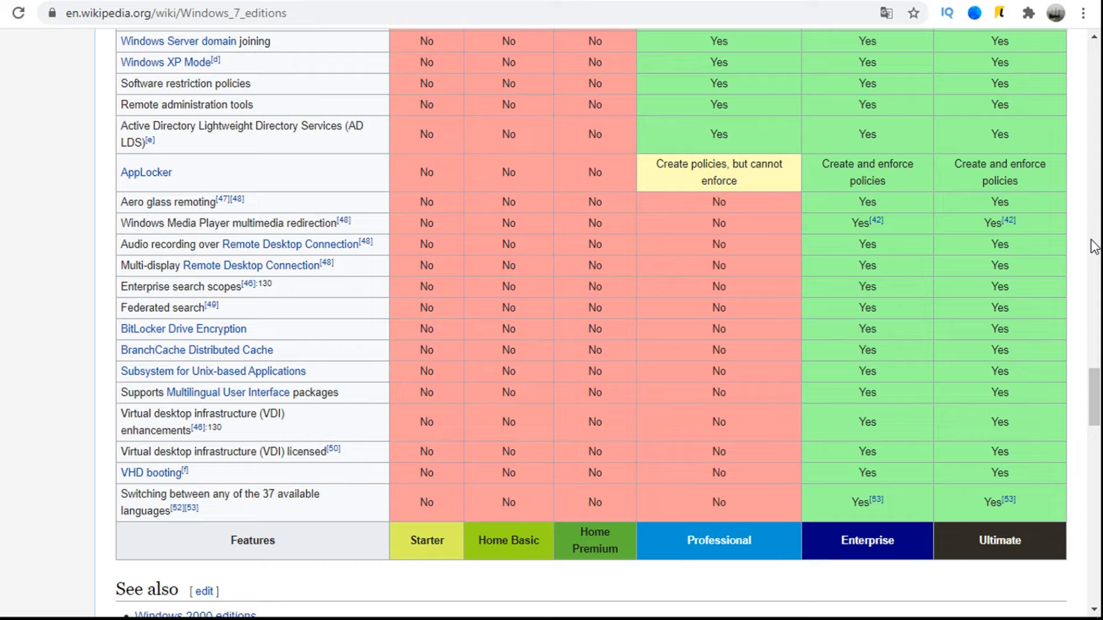
scroll("up", 3)
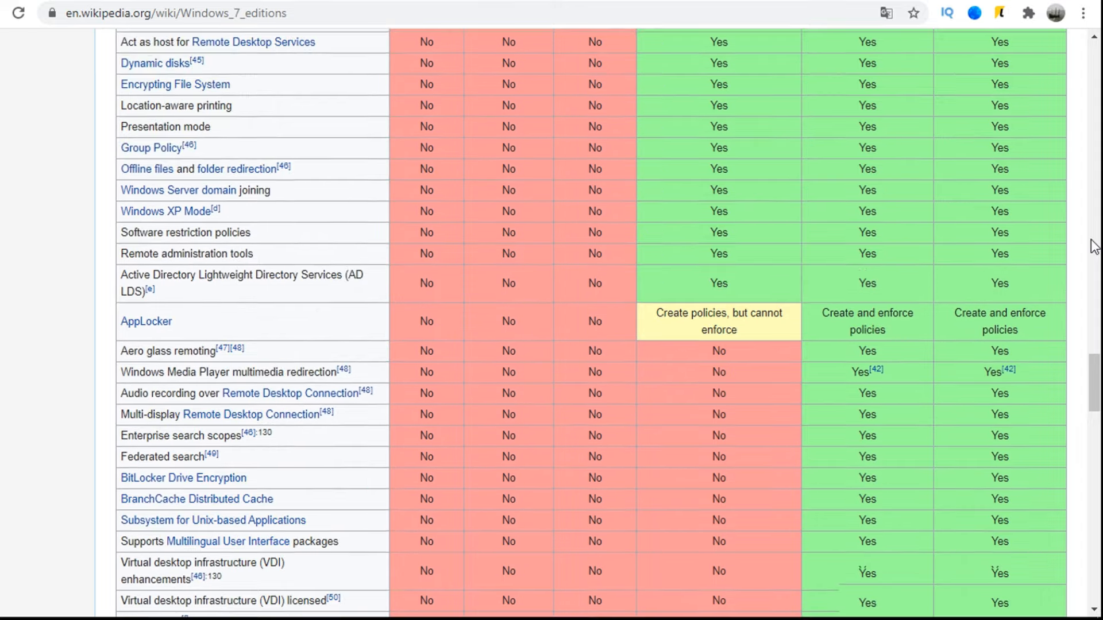
scroll("up", 3)
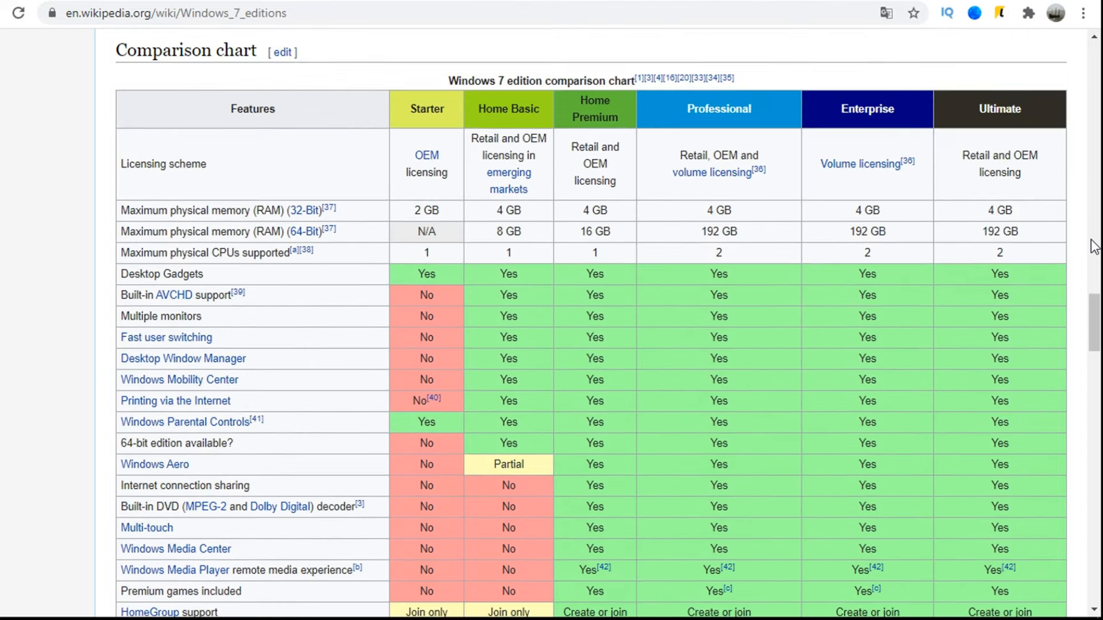